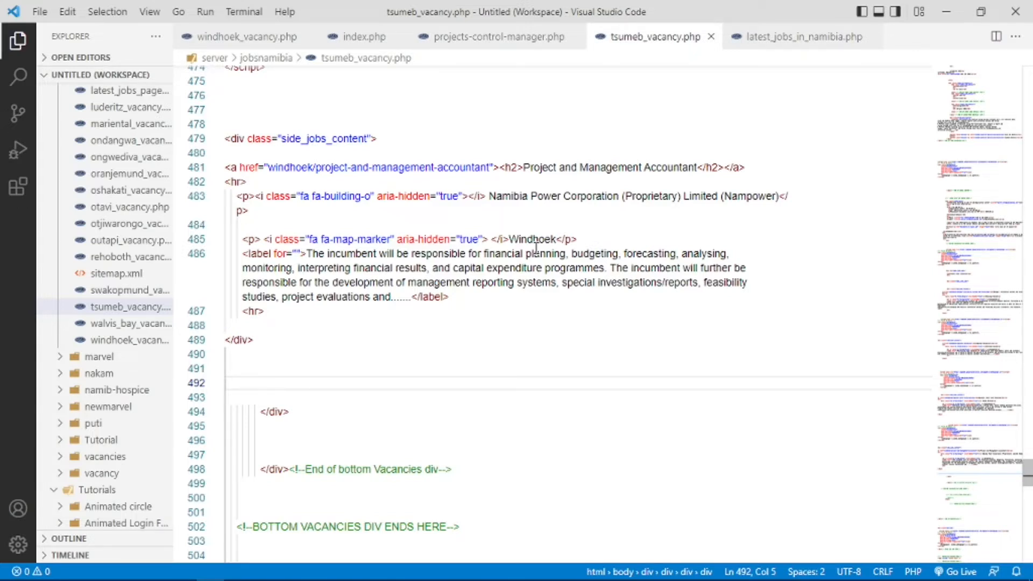
mouse_move(381, 230)
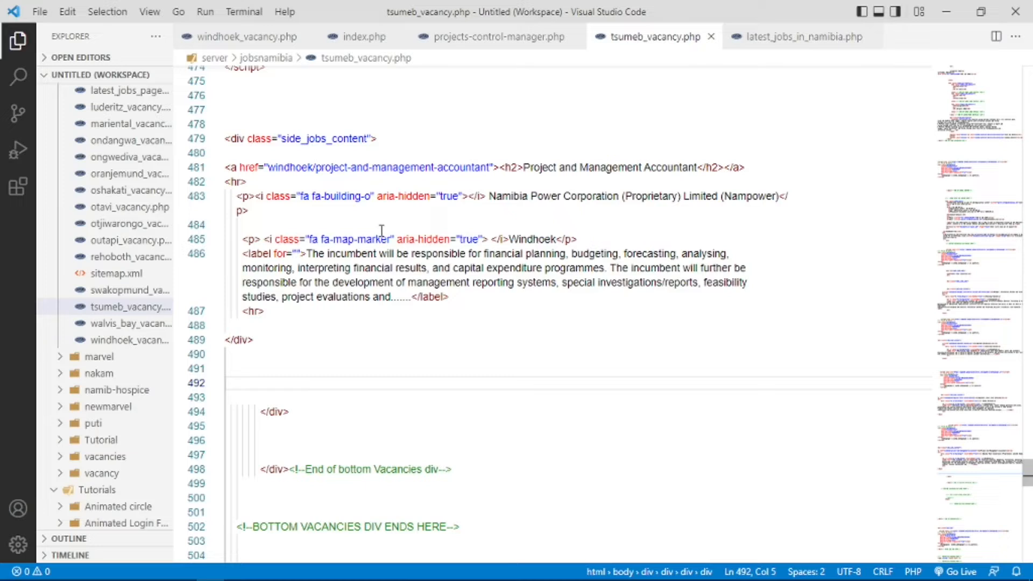
mouse_move(558, 147)
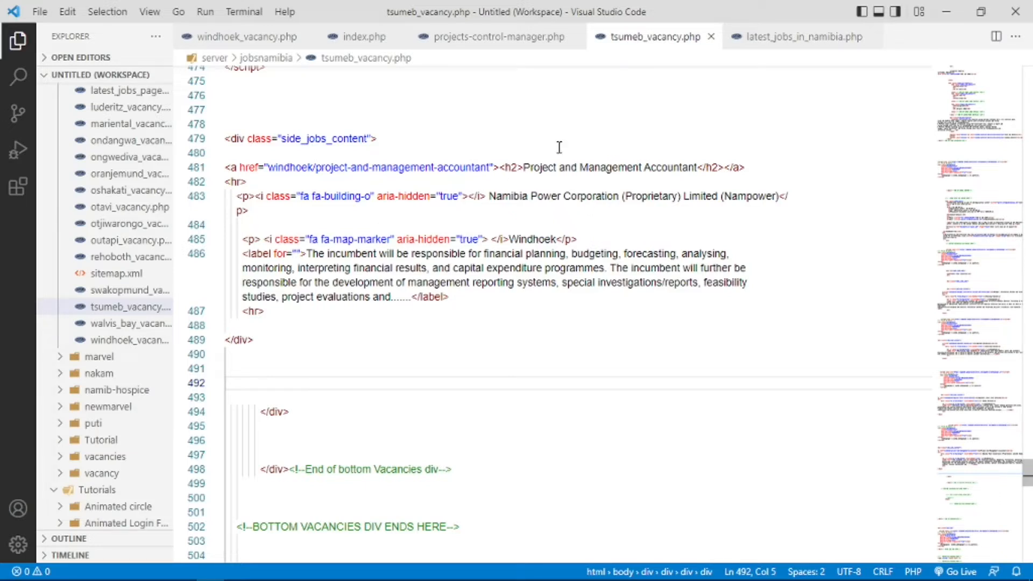
mouse_move(393, 206)
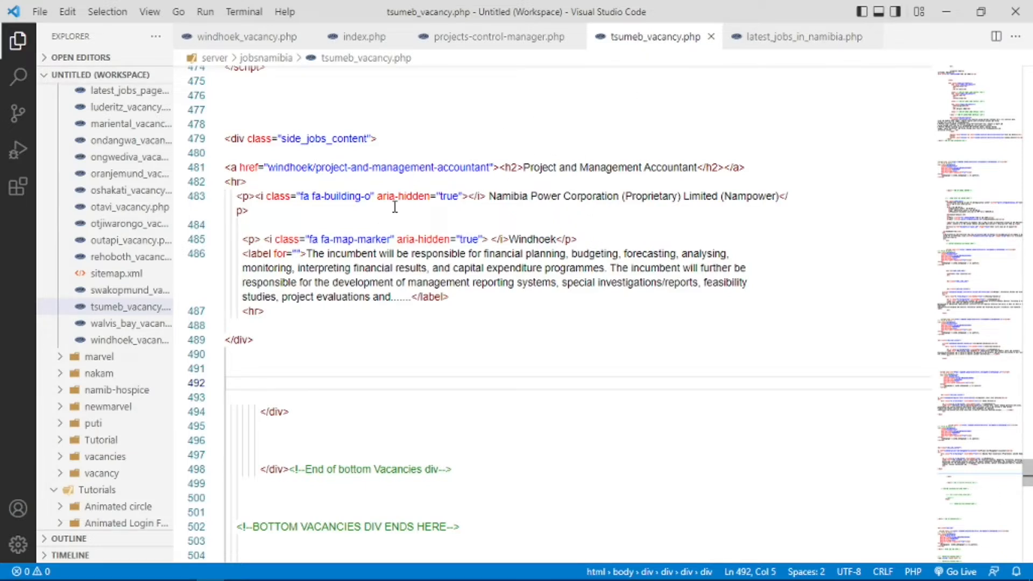
mouse_move(92, 498)
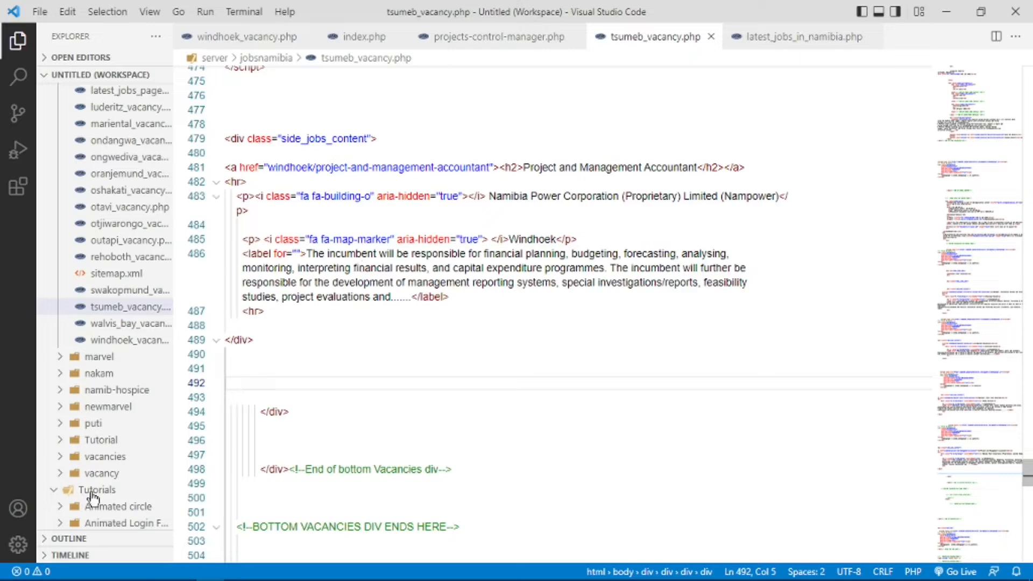
- Bring up the Color Theme picker from the Manage gear menu
click(18, 545)
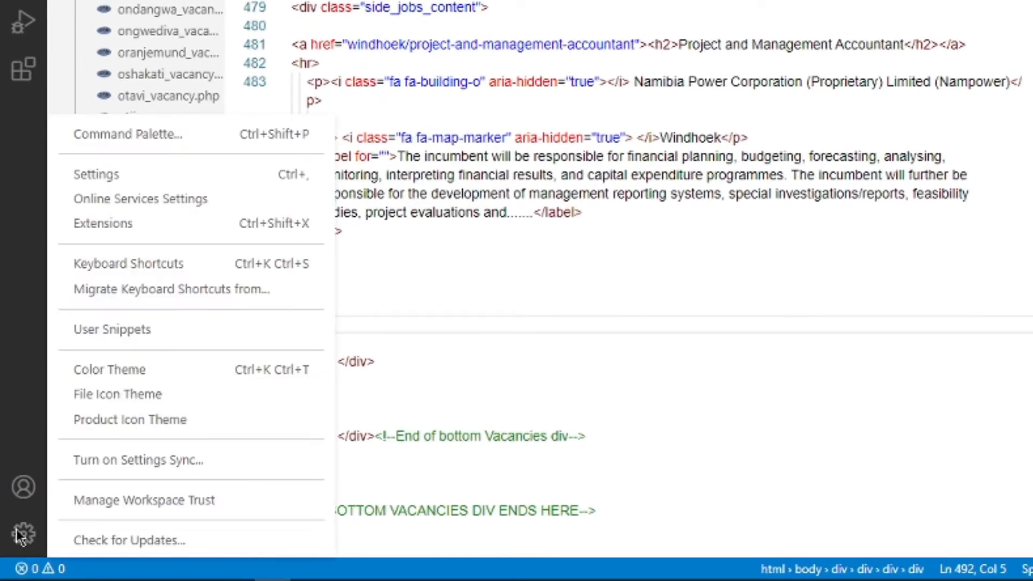
mouse_move(110, 369)
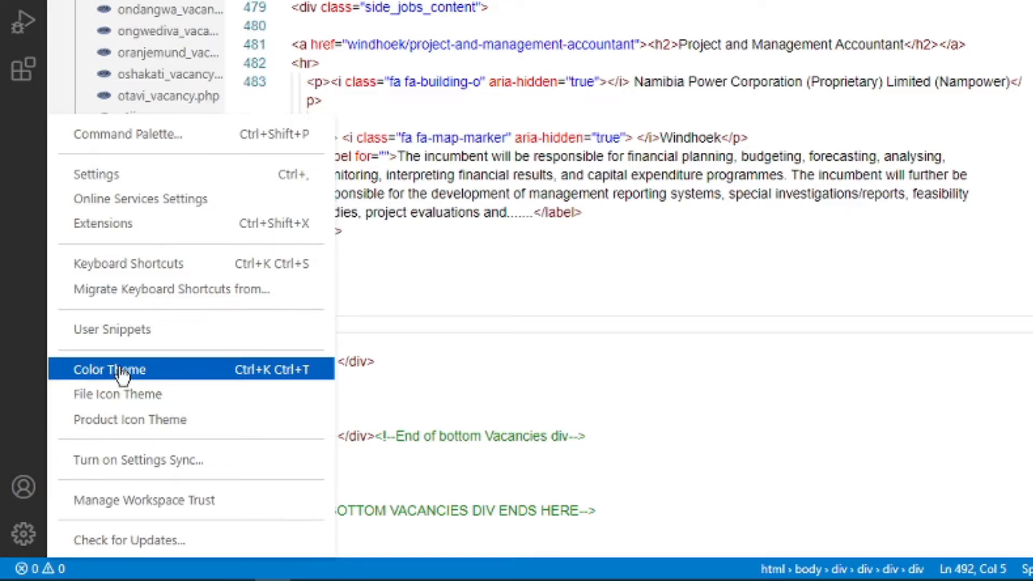
click(110, 369)
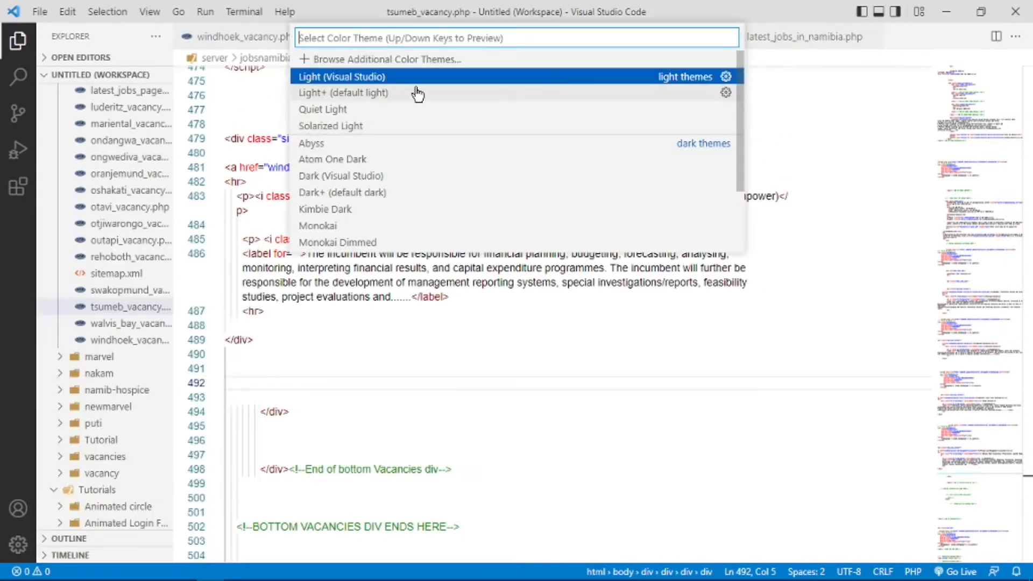
mouse_move(342, 193)
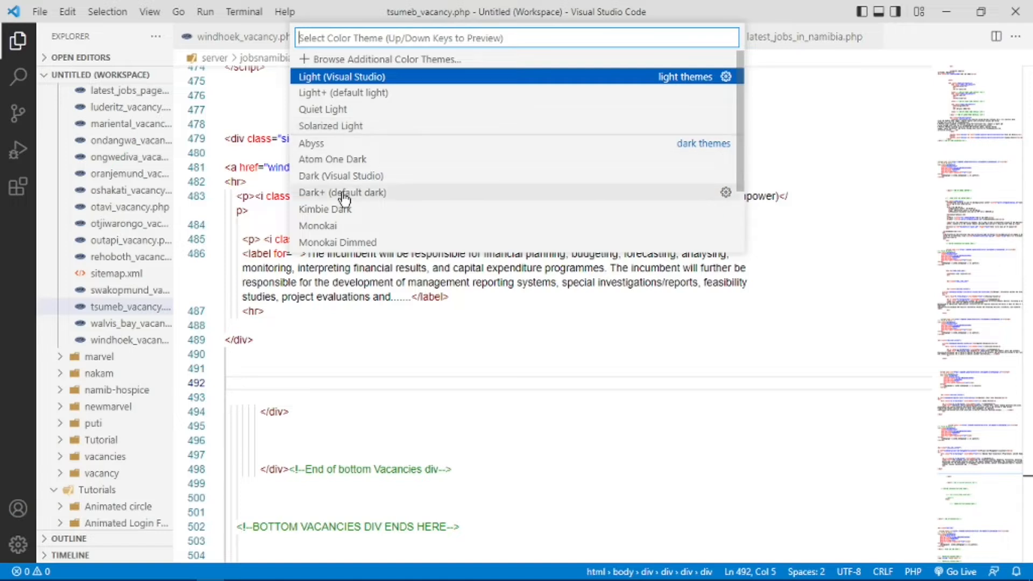
mouse_move(323, 181)
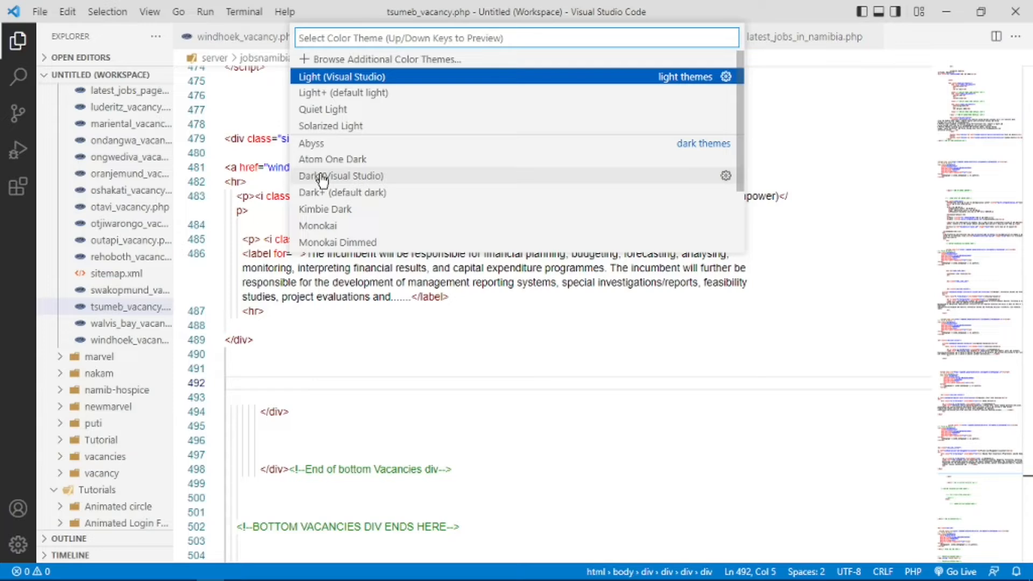
- Apply the Dark (Visual Studio) theme in place of Light (Visual Studio)
key(Escape)
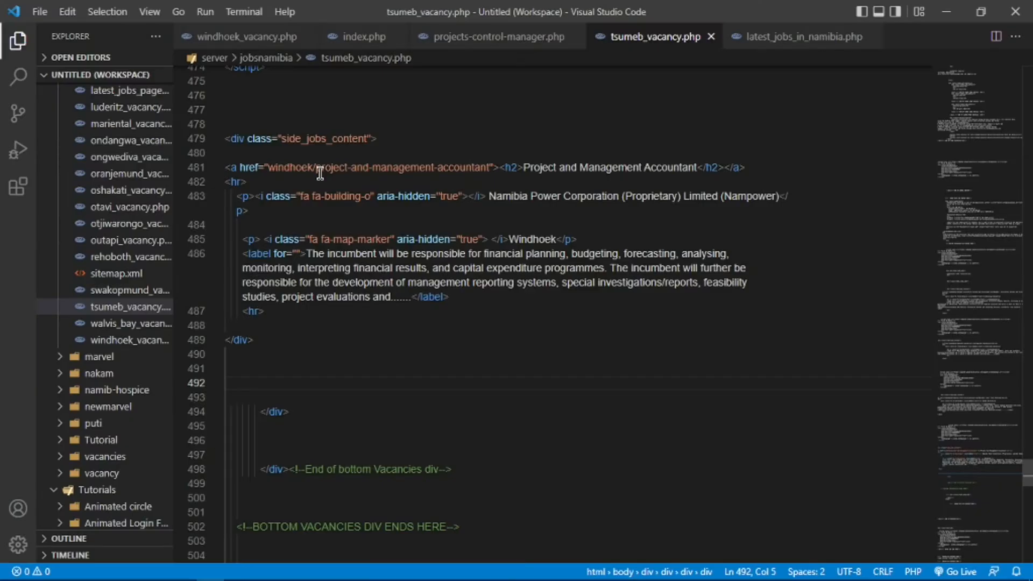
mouse_move(450, 336)
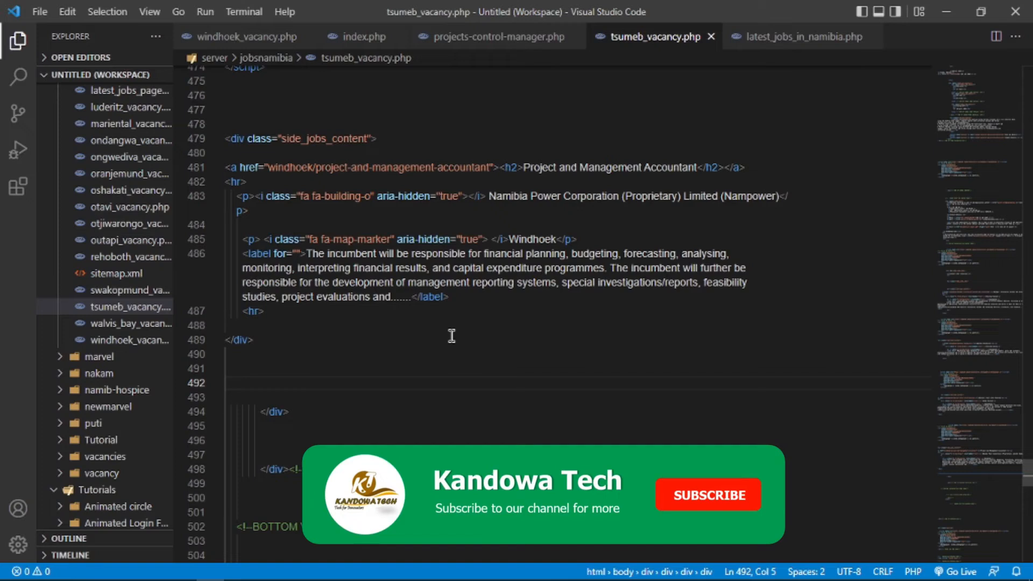
click(708, 494)
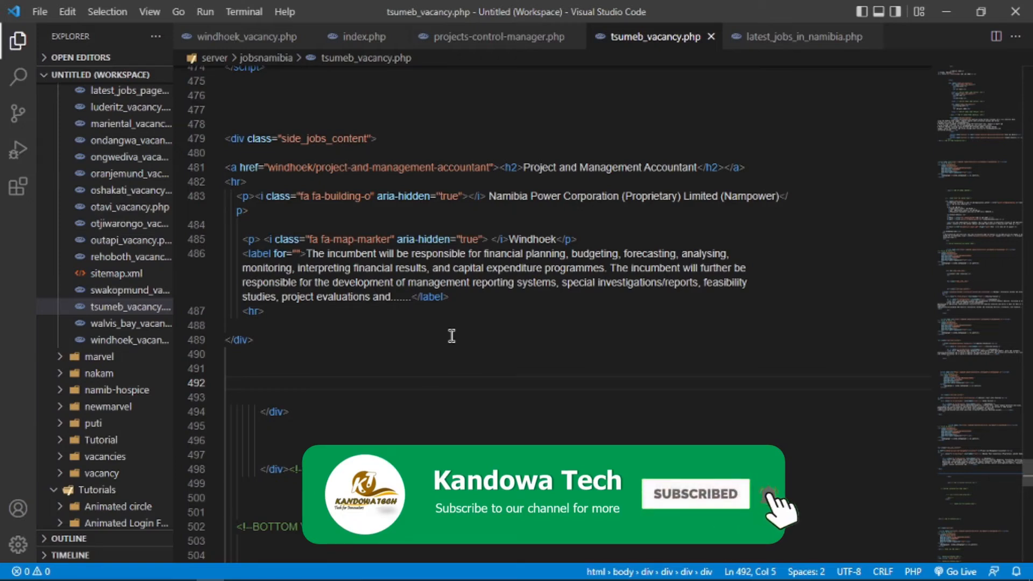